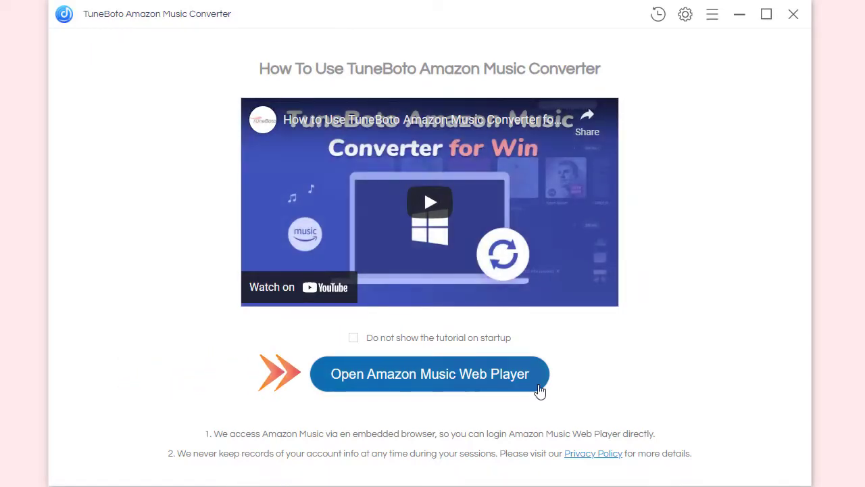
Step: Load the Amazon Music web player and open the Certified Country playlist of 45 songs
left_click(430, 374)
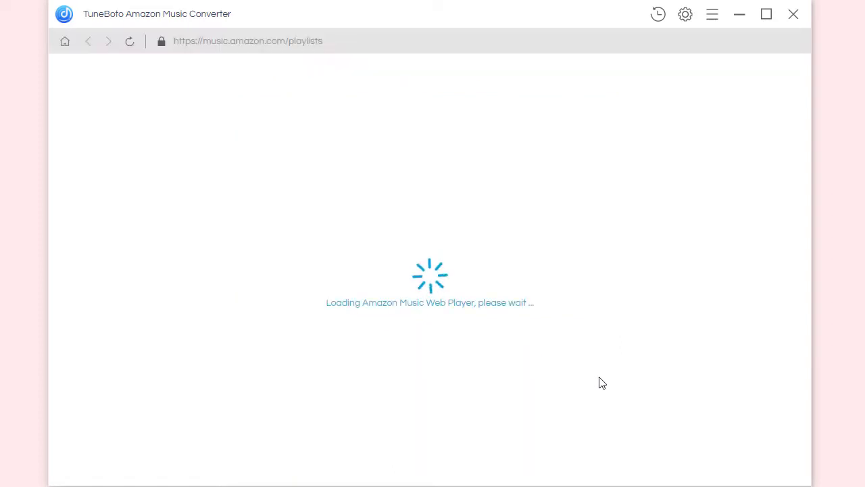
left_click(771, 77)
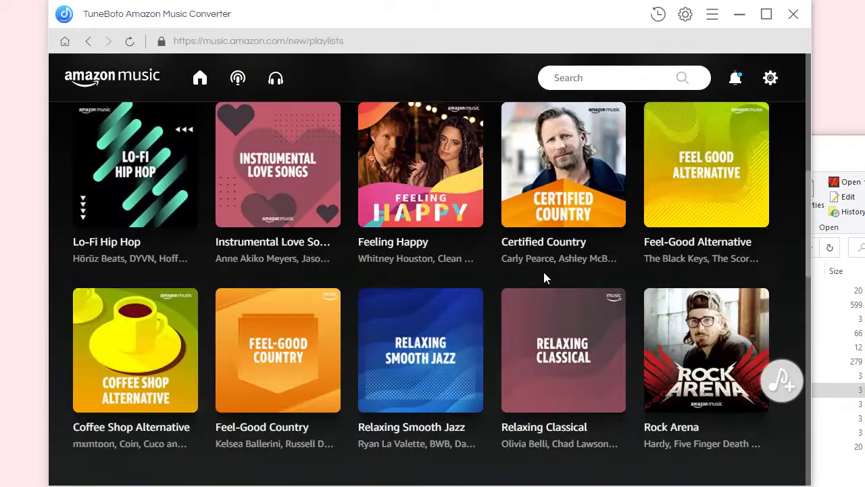
left_click(563, 165)
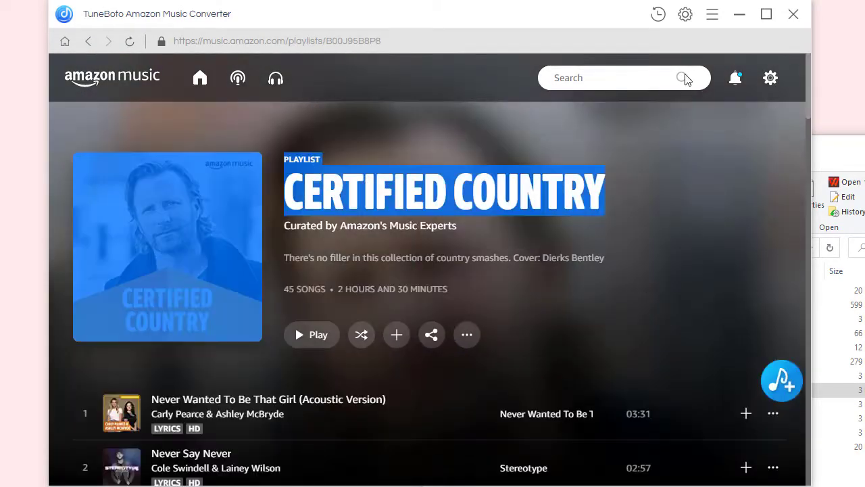
mouse_move(684, 14)
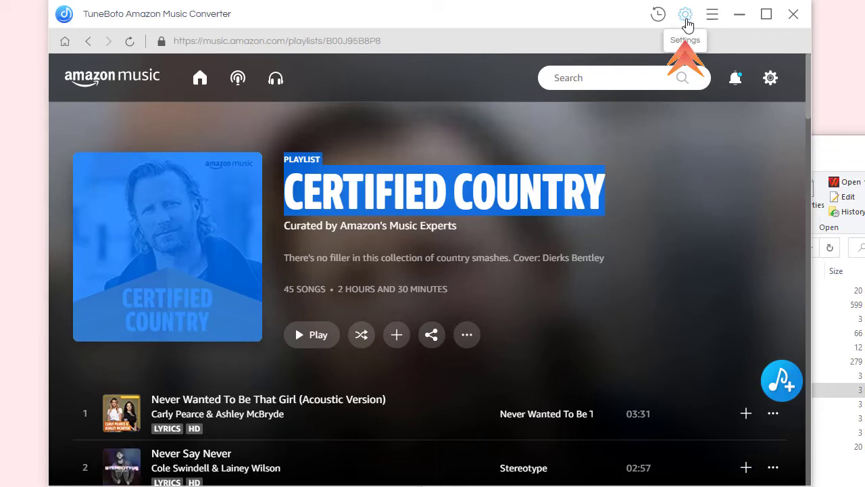
Step: Choose FLAC output and a new Certified Country output folder, then return to the playlist
left_click(685, 14)
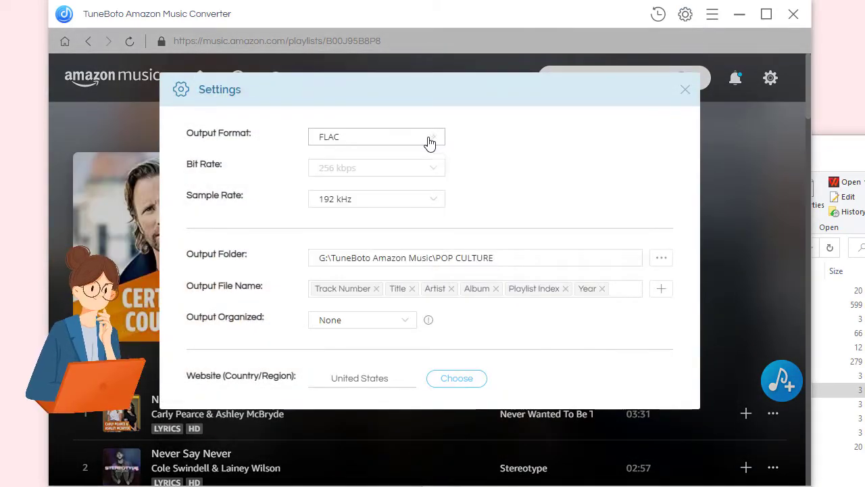
left_click(376, 137)
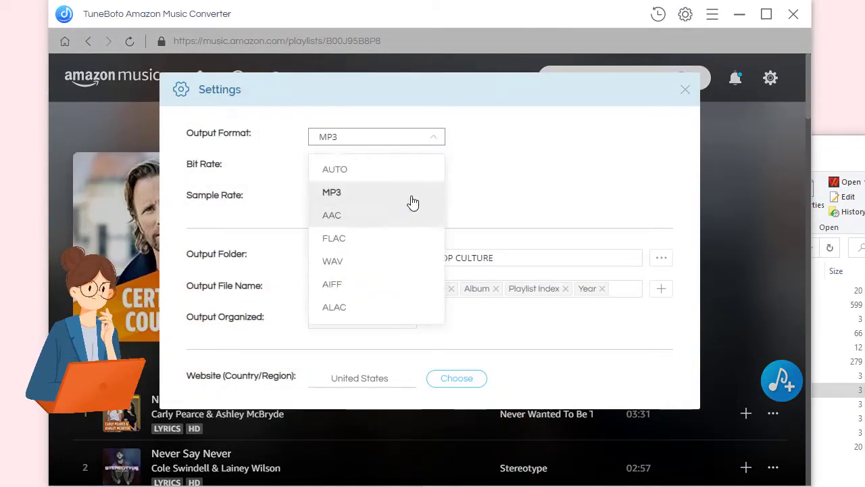
left_click(661, 257)
type("Certified Cou")
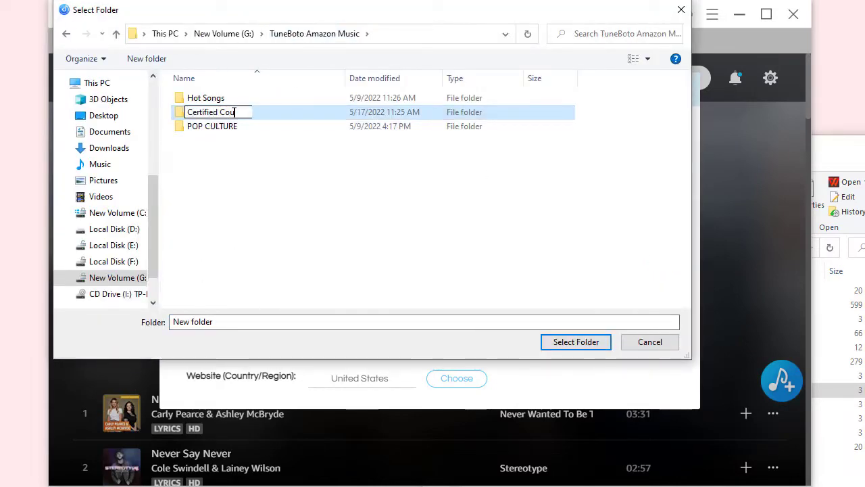
left_click(576, 341)
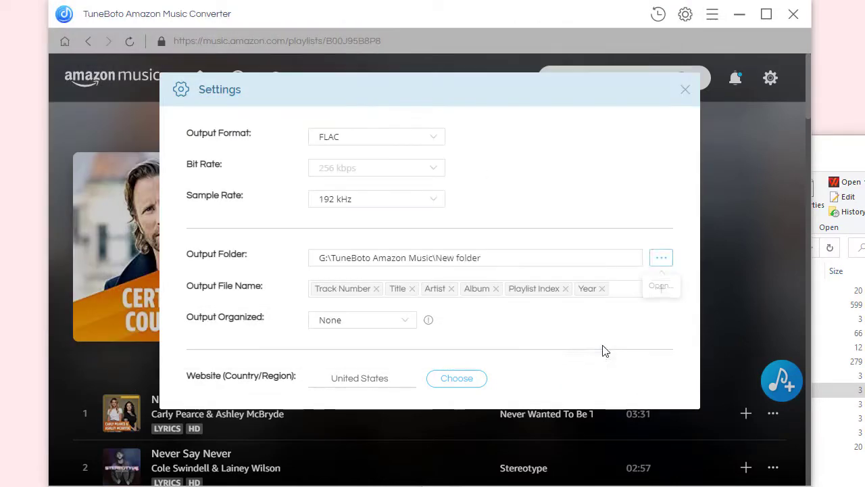
left_click(684, 89)
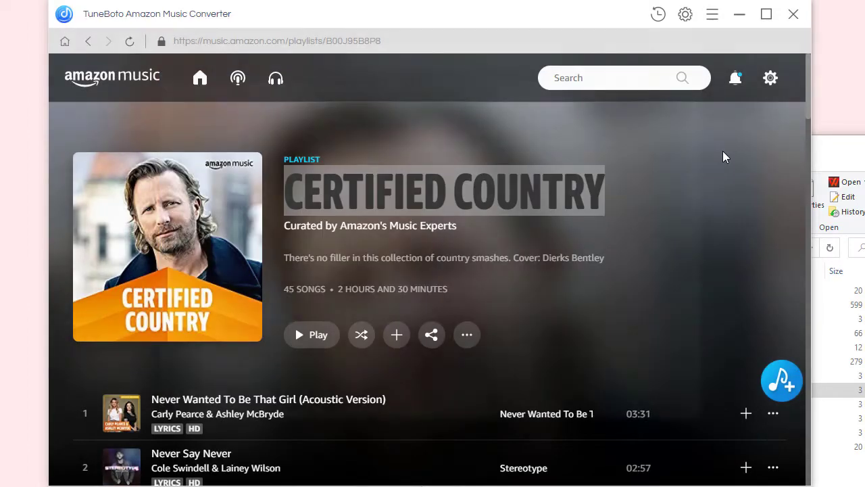
mouse_move(749, 322)
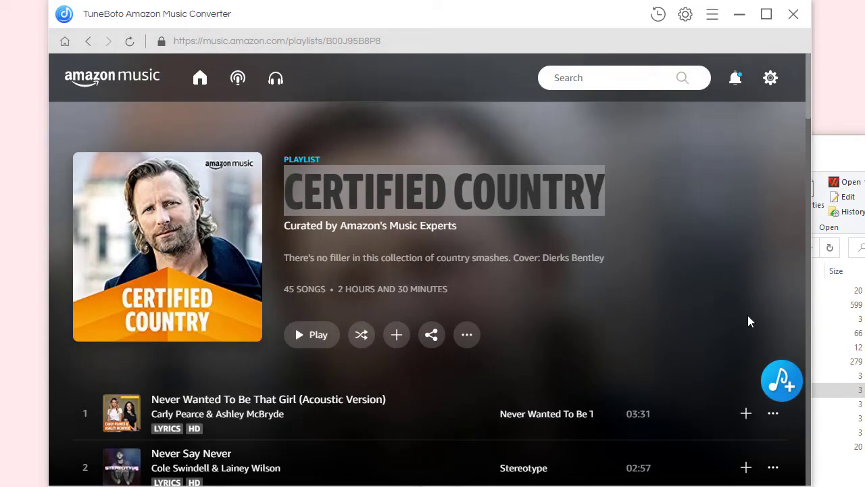
Step: Add the playlist's 45 tracks to the conversion list with the first five selected
scroll("down", 3)
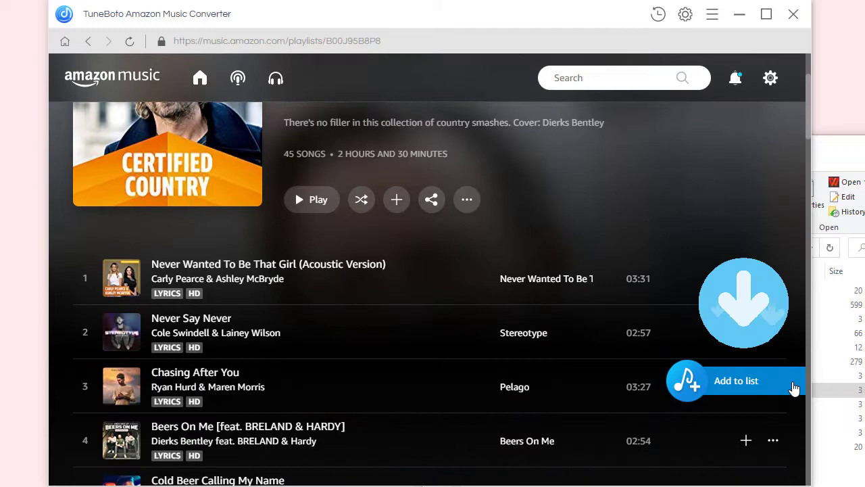
mouse_move(600, 243)
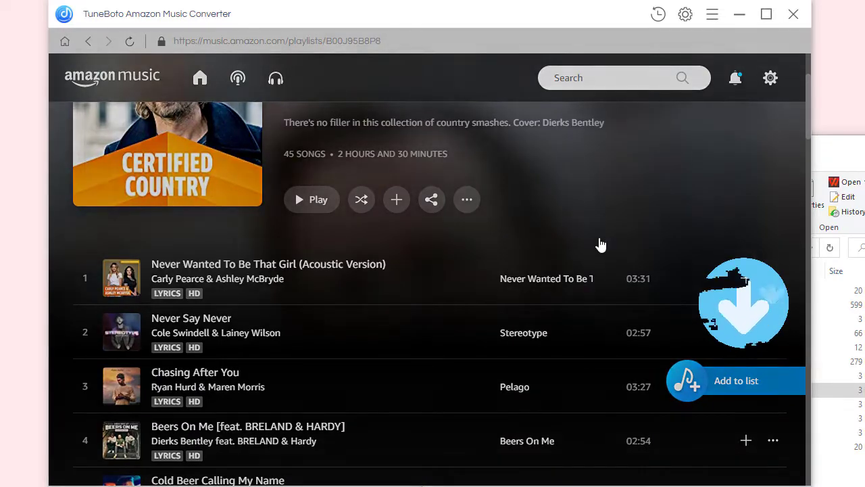
left_click(736, 380)
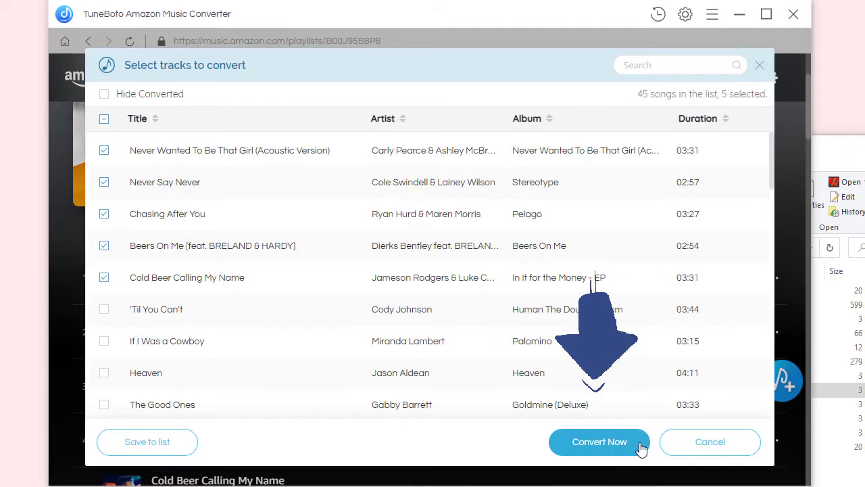
Step: Convert the five selected tracks to FLAC and view them in the Certified Country output folder
left_click(599, 441)
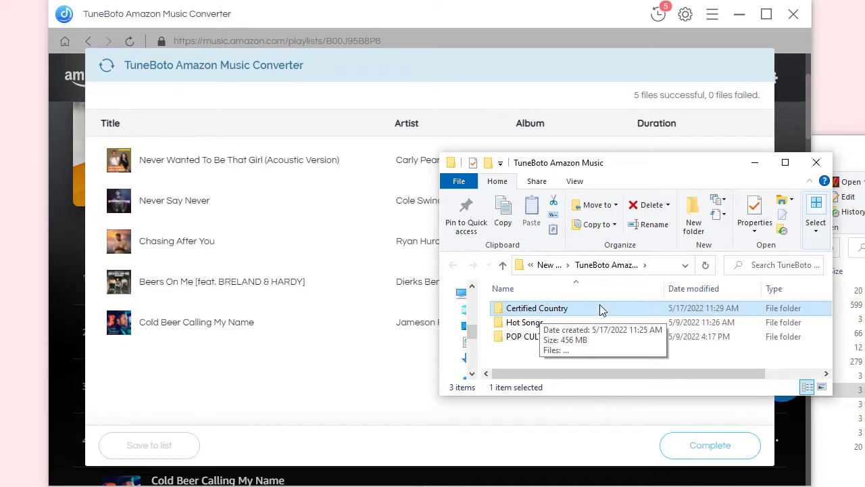
double_click(537, 308)
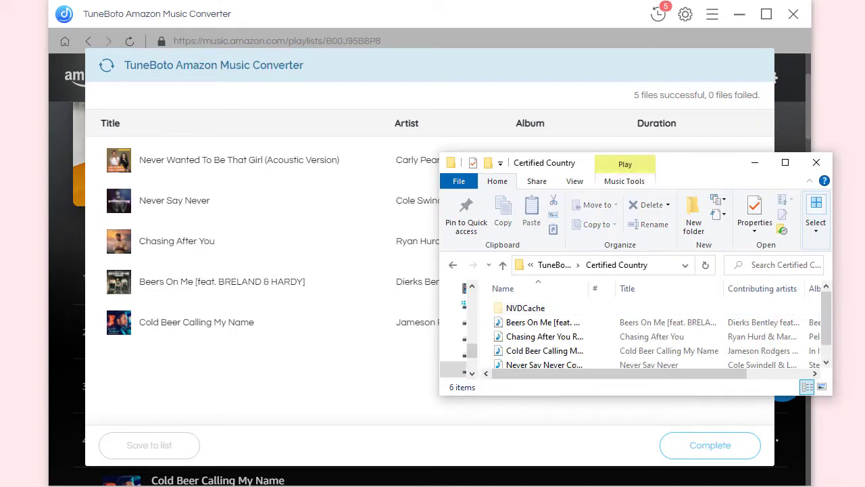
mouse_move(836, 166)
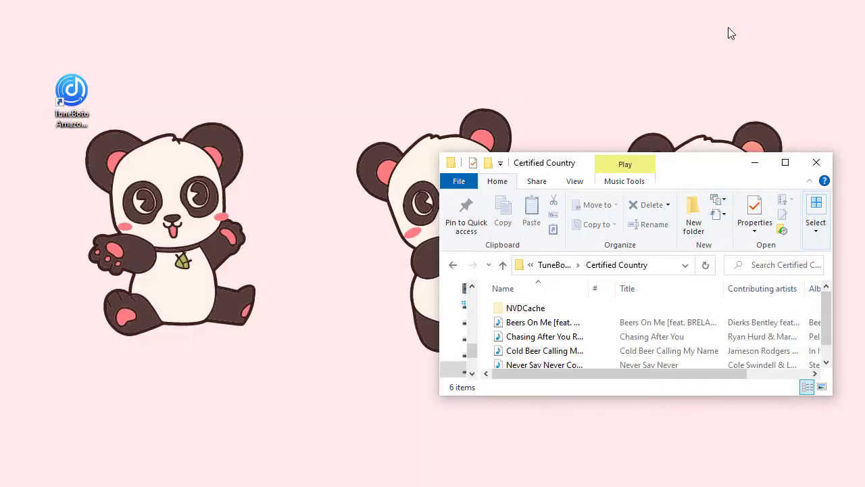
Step: Browse the WIN7_SP1_X6 (H:) drive and enter its new Certified Country folder
left_click(174, 94)
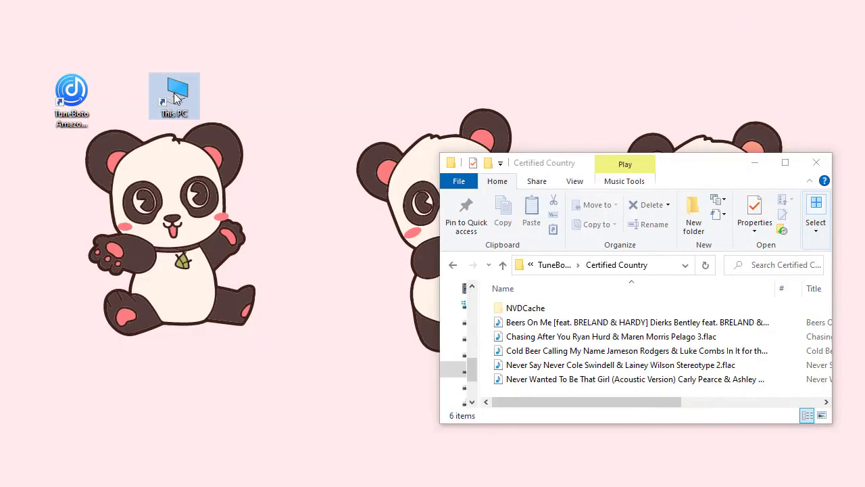
left_click_drag(175, 94, 70, 27)
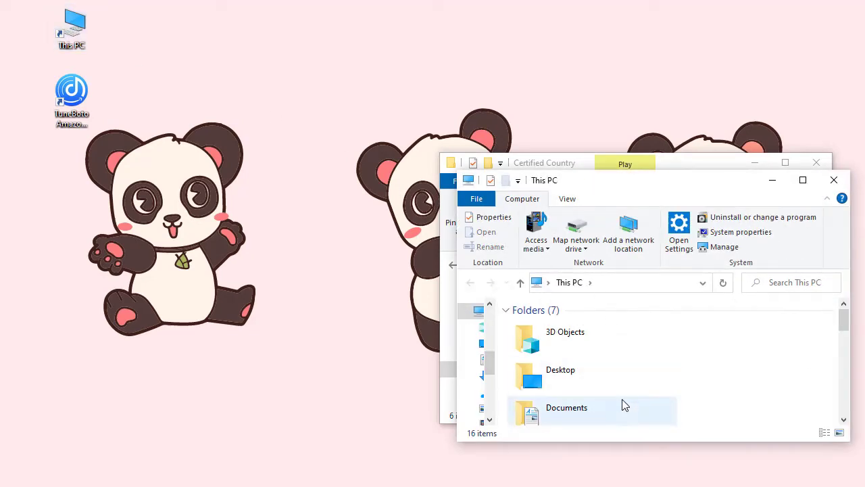
scroll("down", 3)
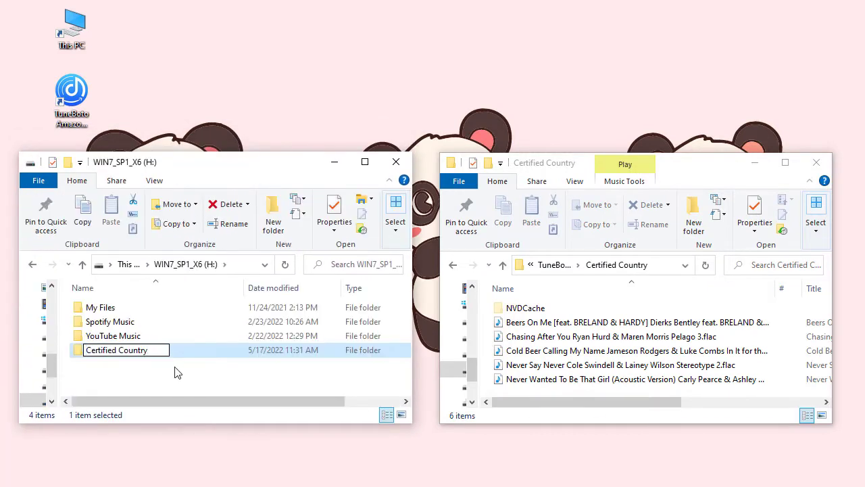
double_click(116, 349)
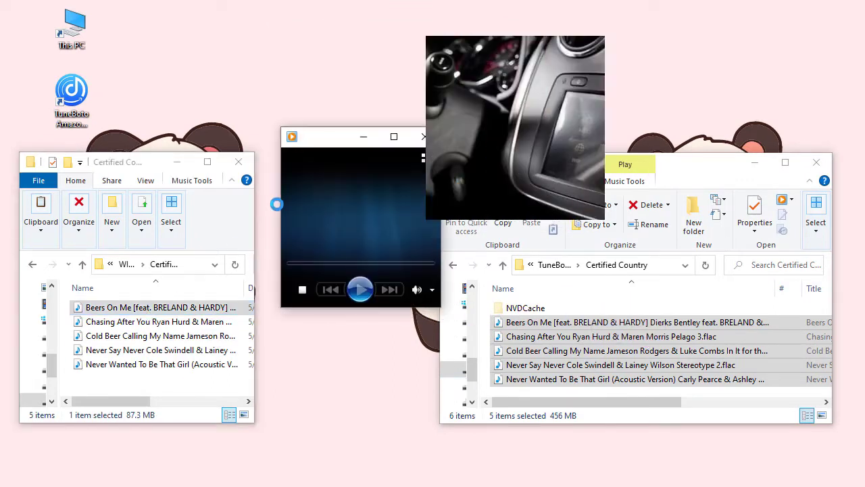
Step: Play the copied Beers On Me track from the drive's Certified Country folder
left_click(360, 289)
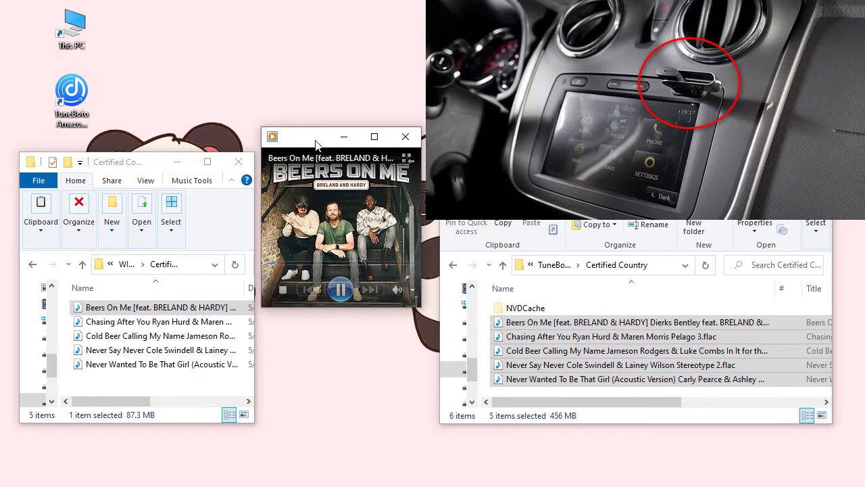